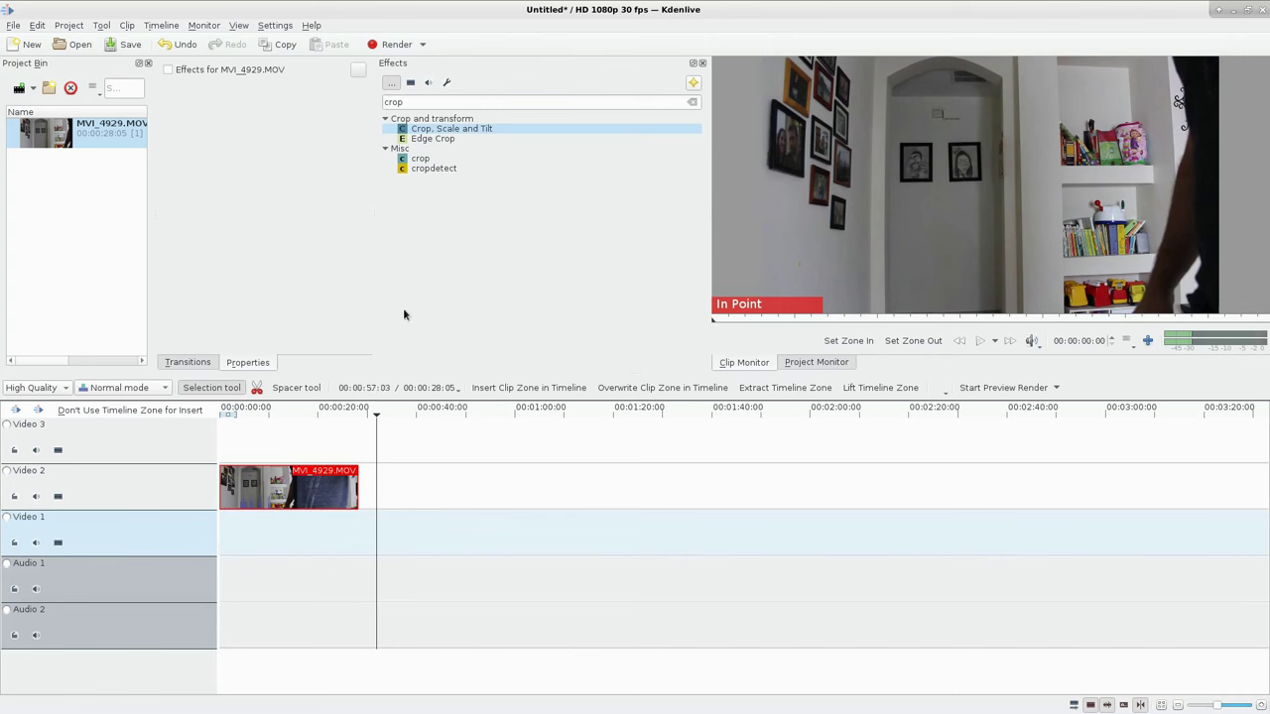
- Show the About Kdenlive window from the Help menu, displaying version 16.08.1
{"action": "left_click", "coordinate": [314, 25]}
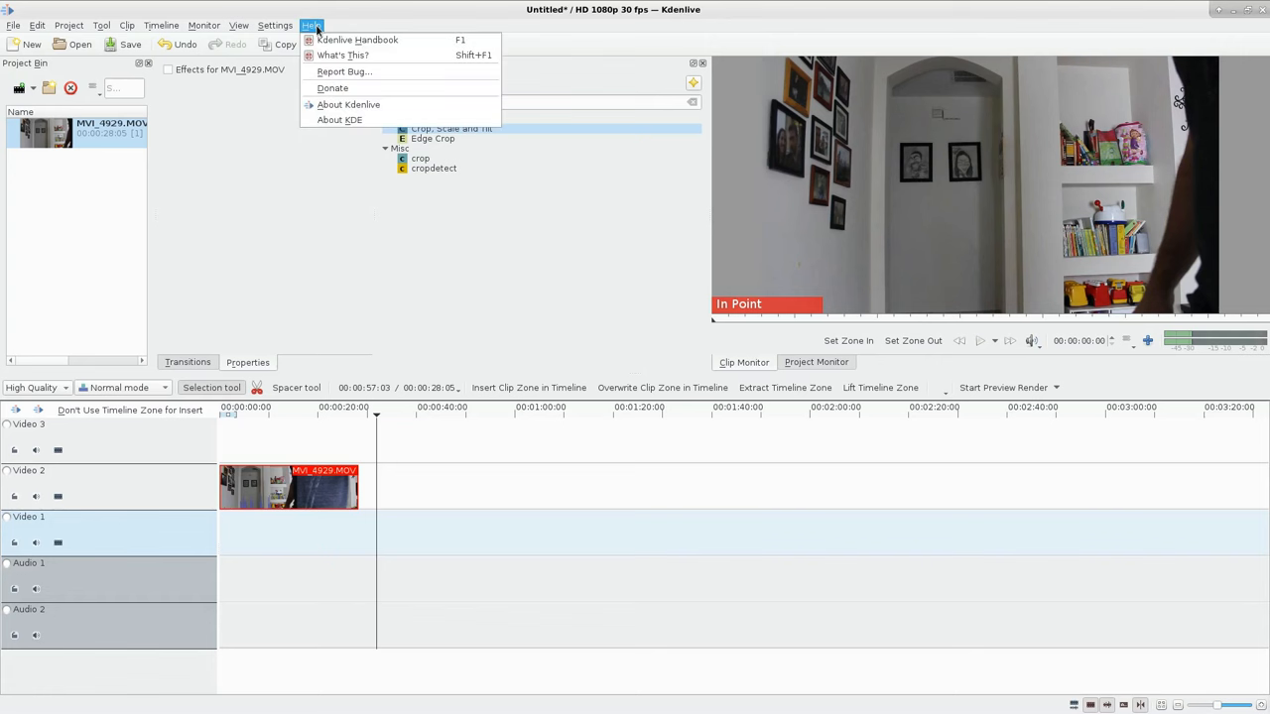
{"action": "mouse_move", "coordinate": [371, 105]}
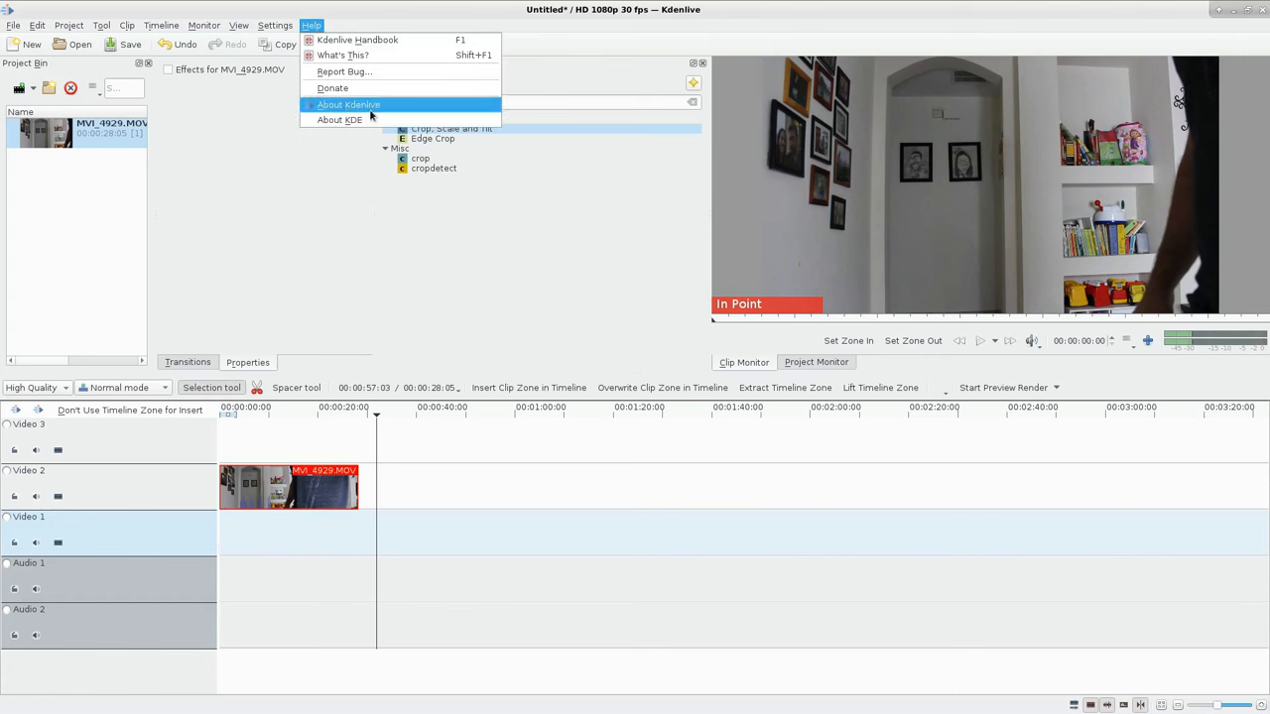
{"action": "left_click", "coordinate": [353, 105]}
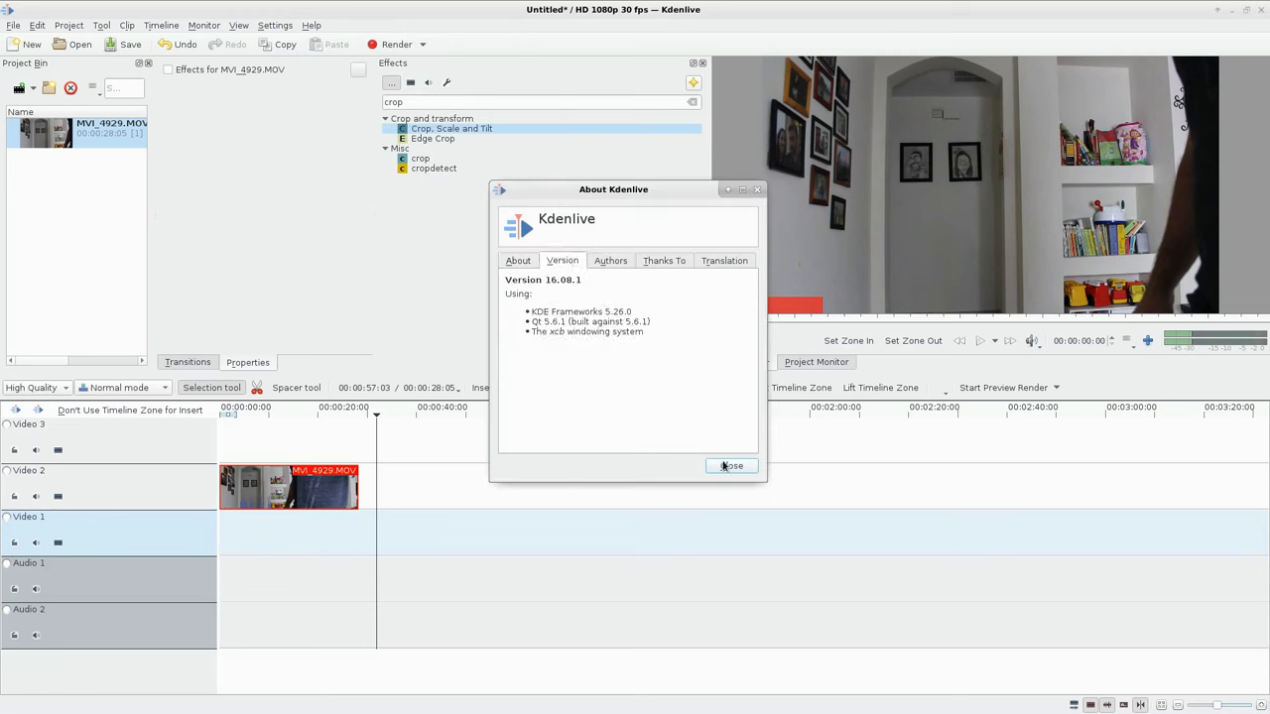
- Dismiss the About window, returning to the project with its timeline clip
{"action": "left_click", "coordinate": [731, 465]}
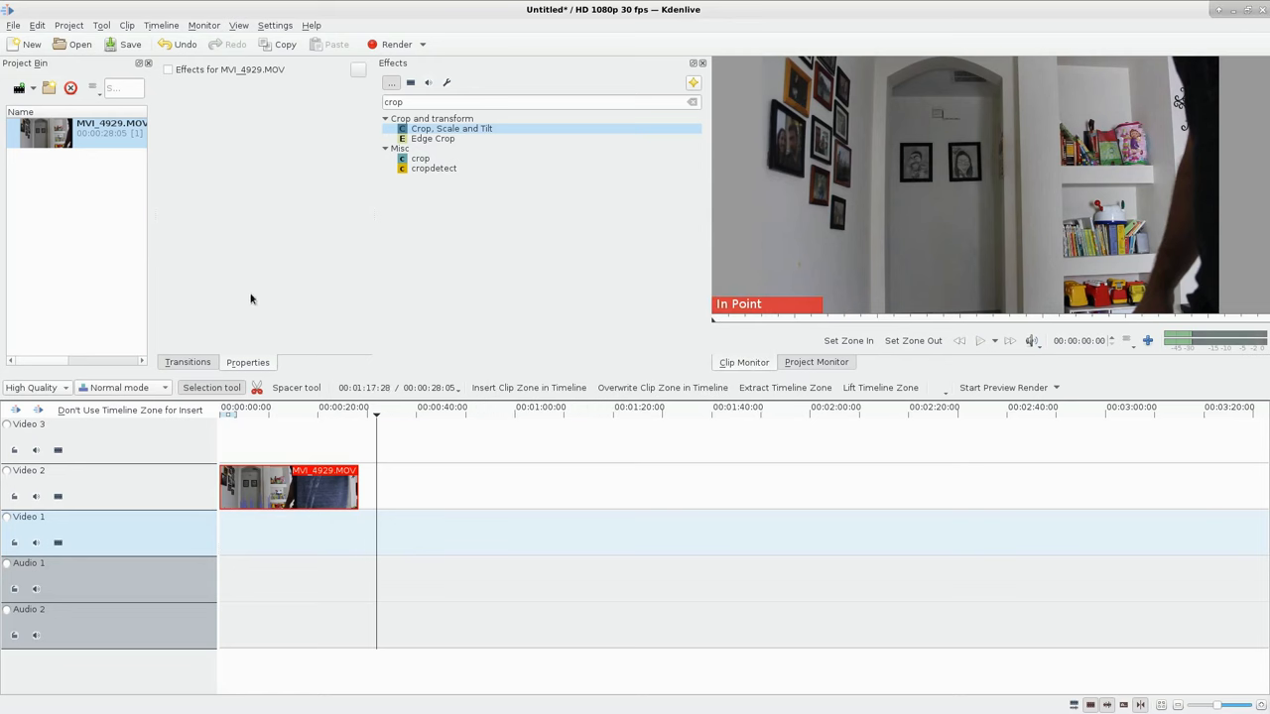
{"action": "mouse_move", "coordinate": [154, 217]}
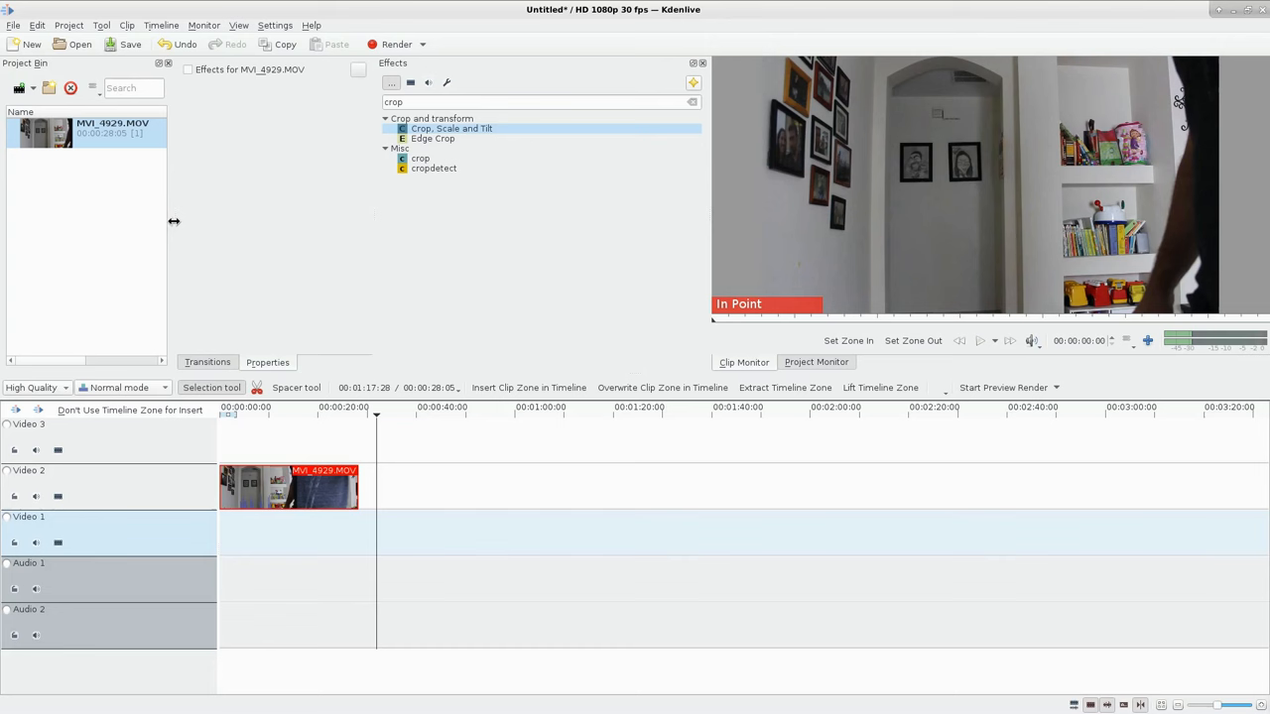
{"action": "mouse_move", "coordinate": [175, 179]}
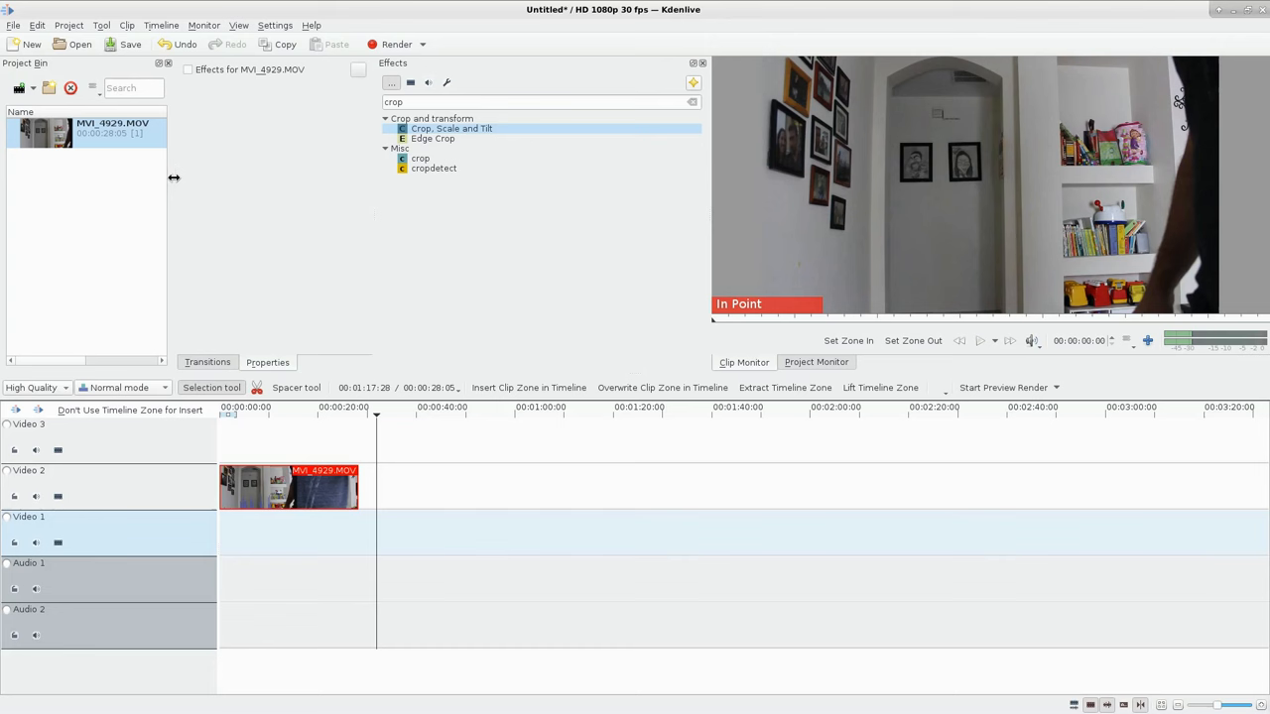
{"action": "mouse_move", "coordinate": [181, 188]}
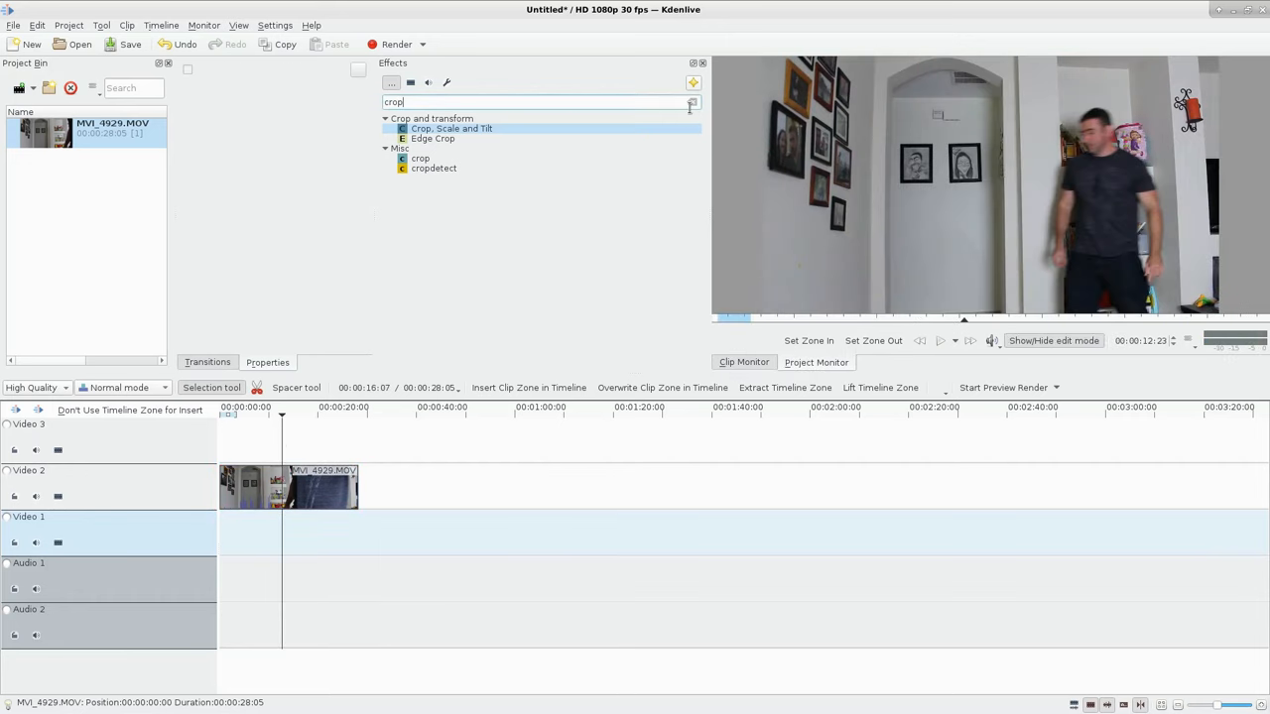
- Clear the crop search so the Effects list shows every category again
{"action": "left_click", "coordinate": [690, 102]}
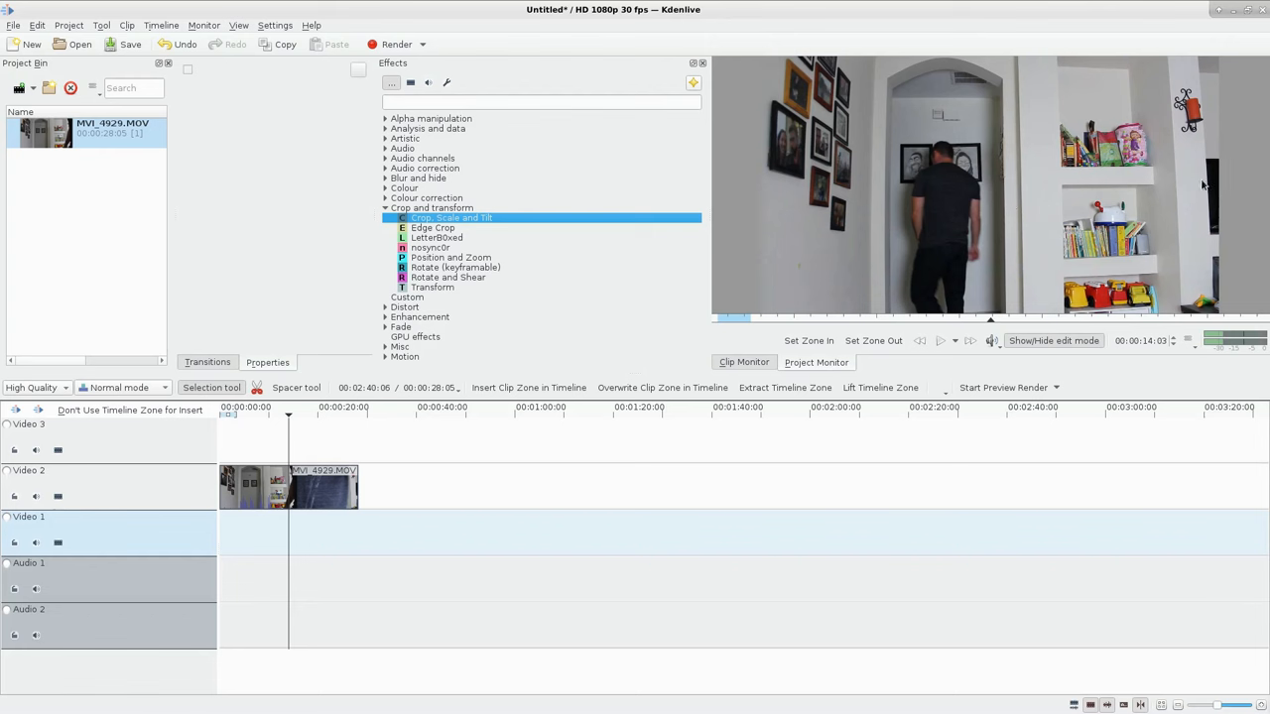
{"action": "mouse_move", "coordinate": [985, 216]}
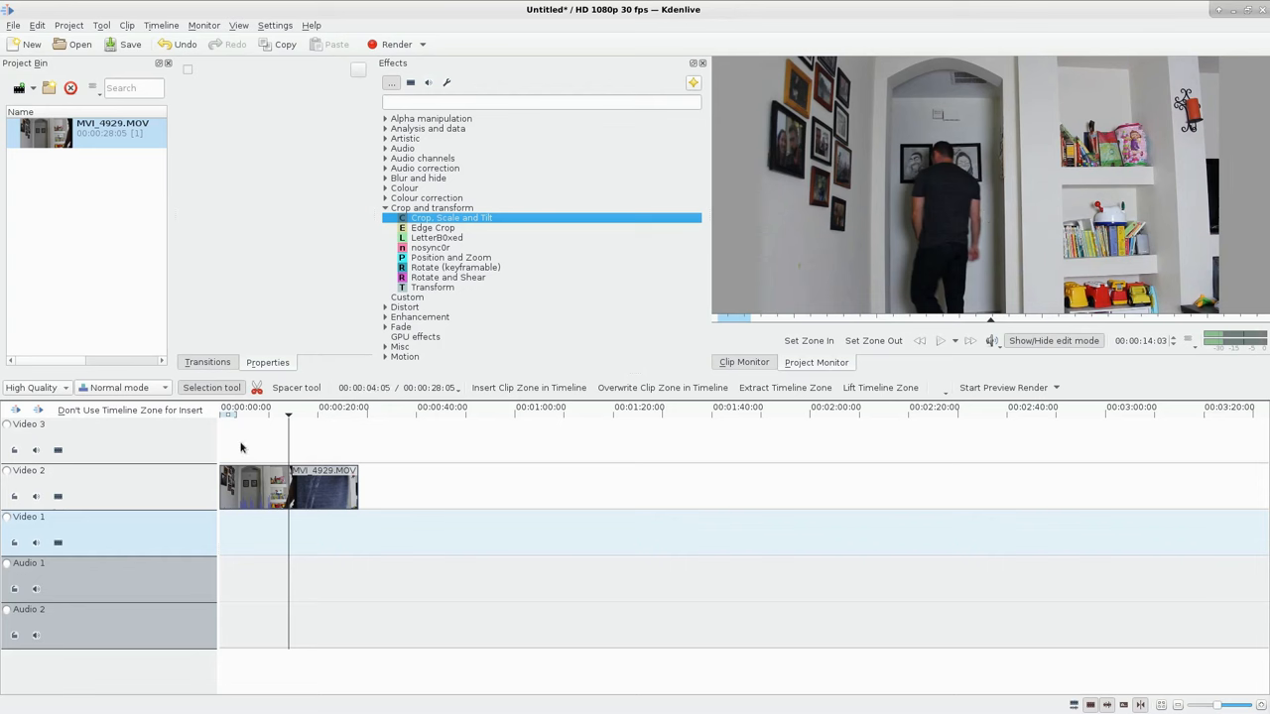
- Move the playhead to about 00:00:05, where the person in the red cap appears
{"action": "left_click", "coordinate": [248, 407]}
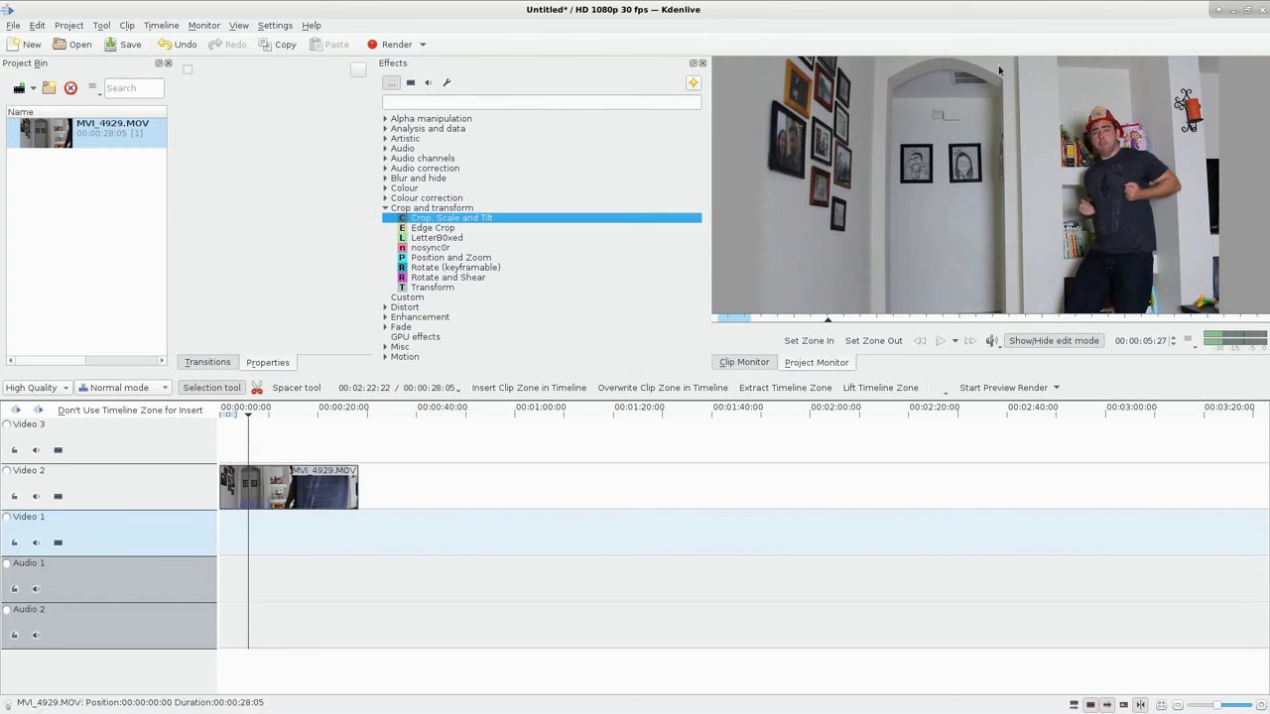
{"action": "mouse_move", "coordinate": [1158, 185]}
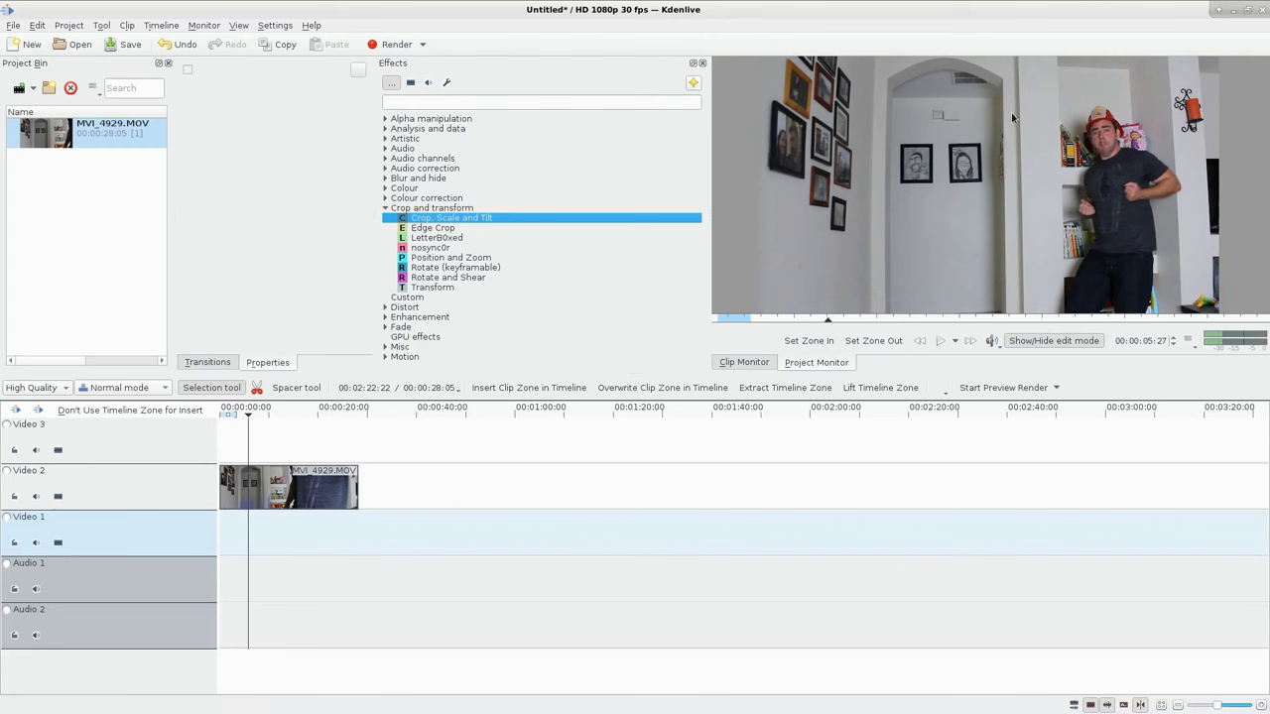
{"action": "mouse_move", "coordinate": [911, 193]}
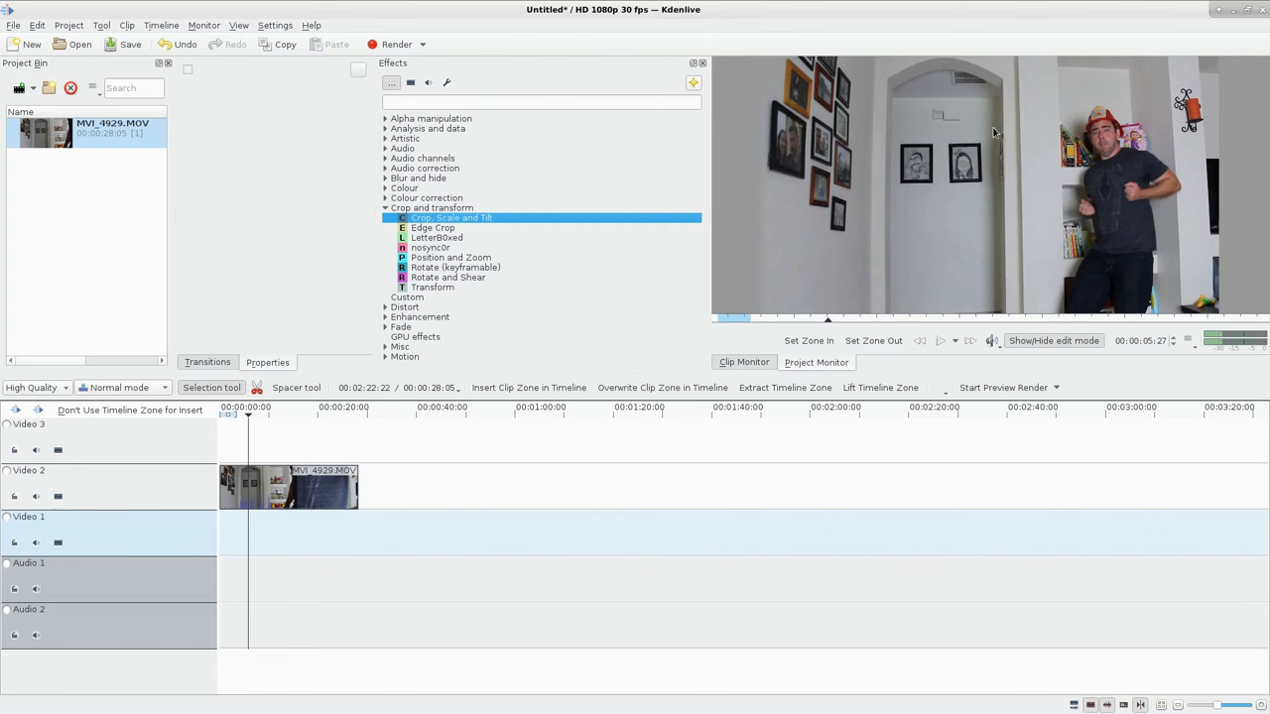
{"action": "mouse_move", "coordinate": [1010, 261]}
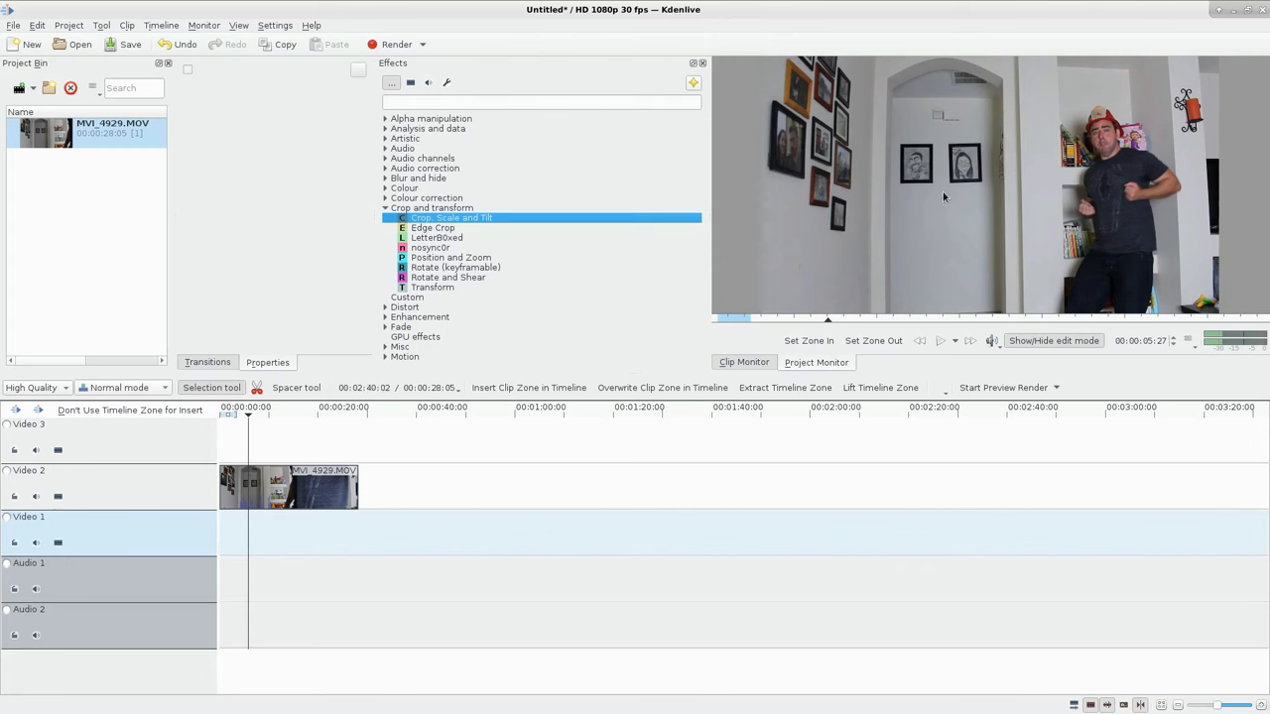
{"action": "mouse_move", "coordinate": [535, 246]}
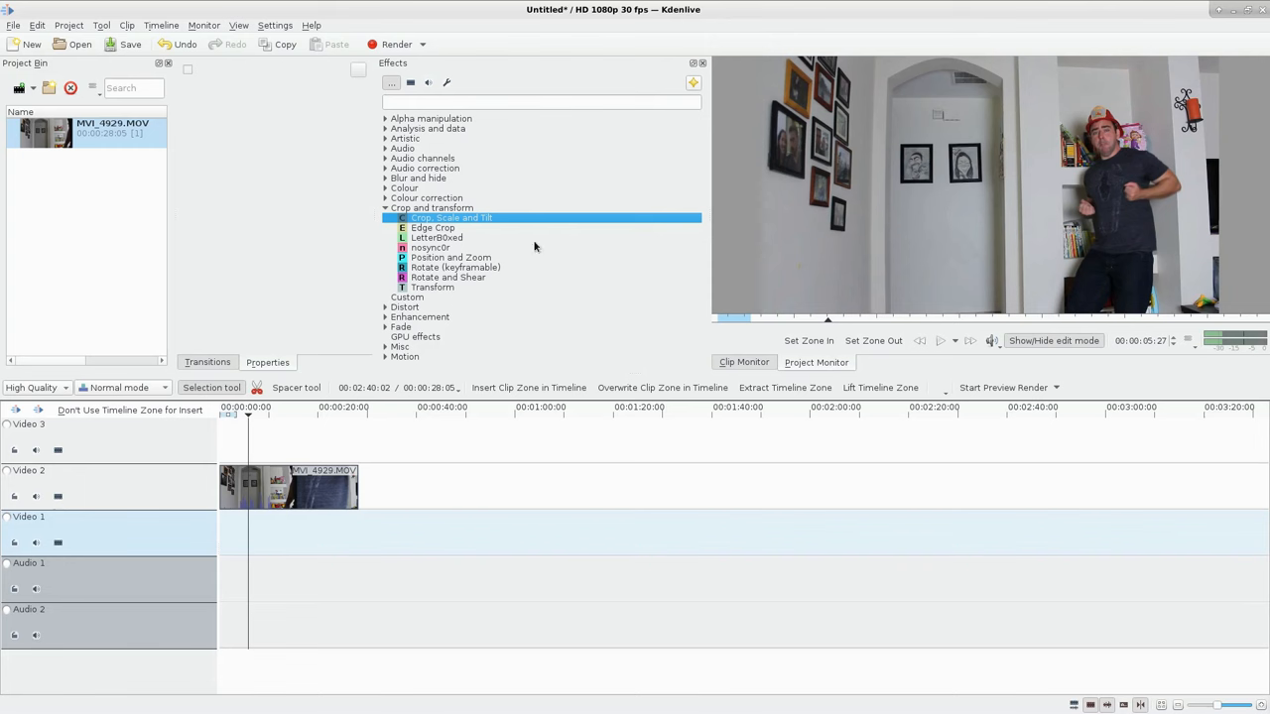
{"action": "mouse_move", "coordinate": [940, 182]}
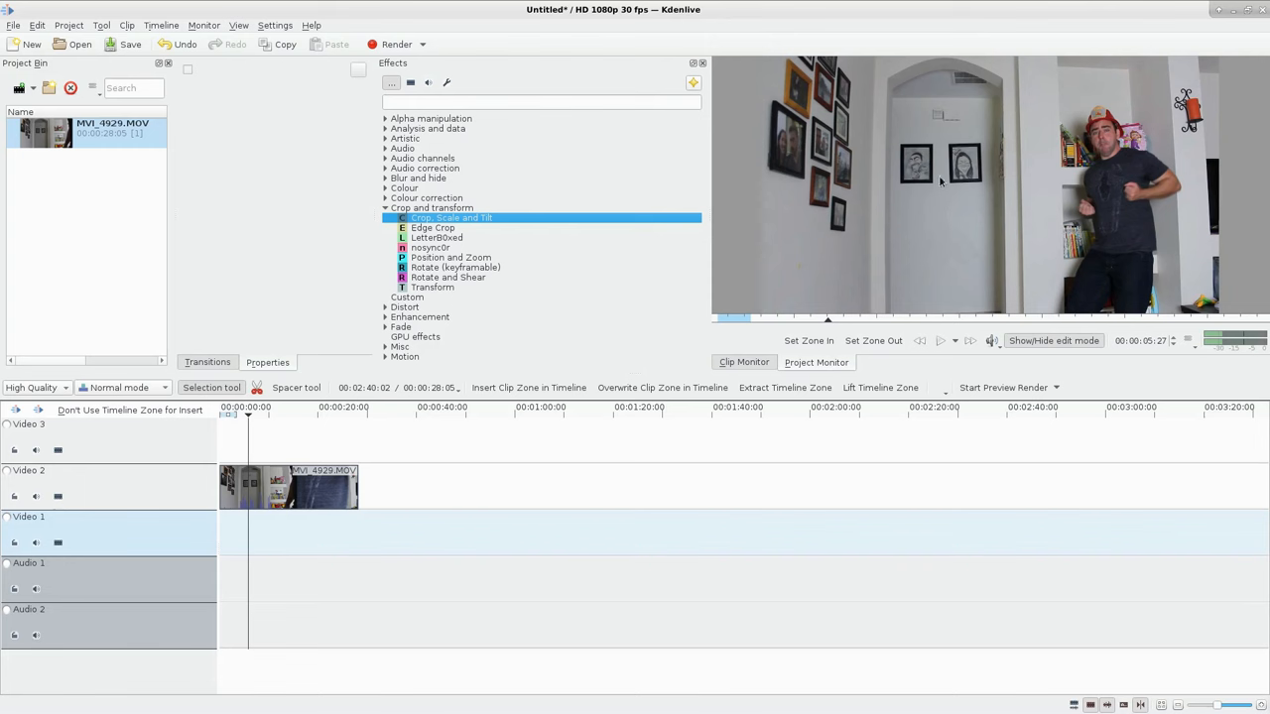
{"action": "mouse_move", "coordinate": [1049, 191]}
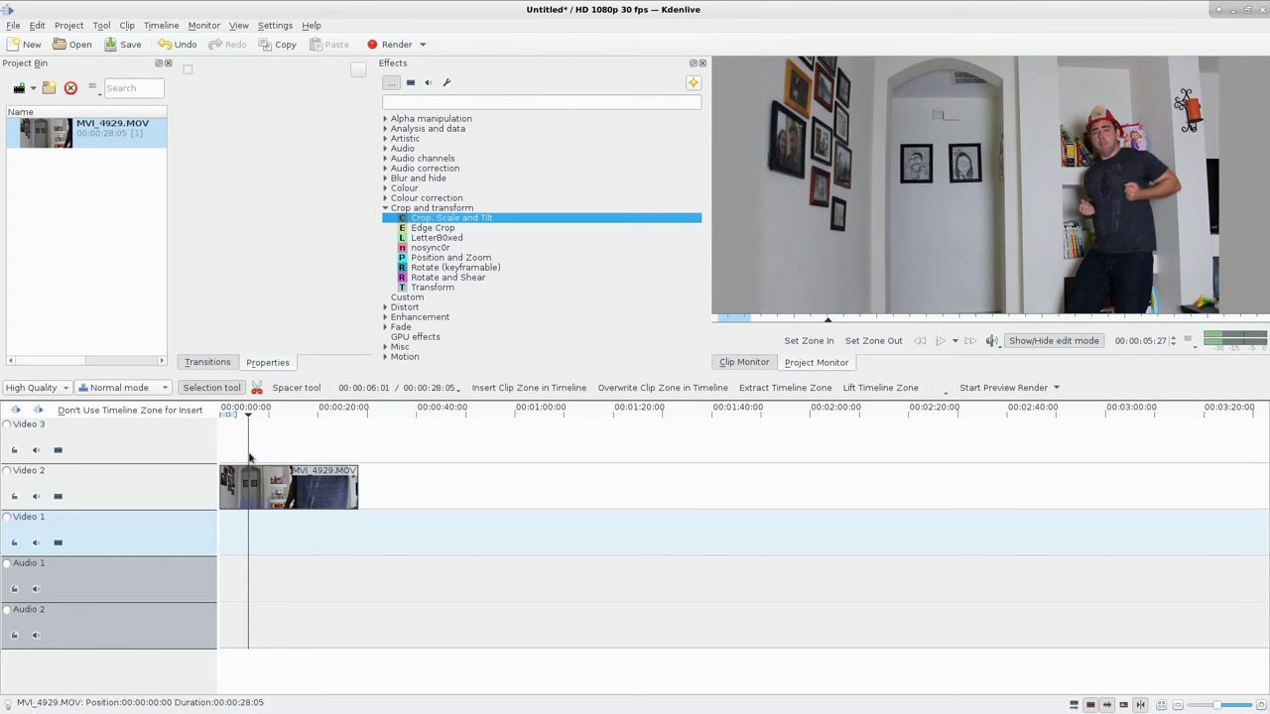
- Step playback forward near the clip start and trim the Video 2 clip's beginning to about 24 seconds
{"action": "left_click", "coordinate": [332, 414]}
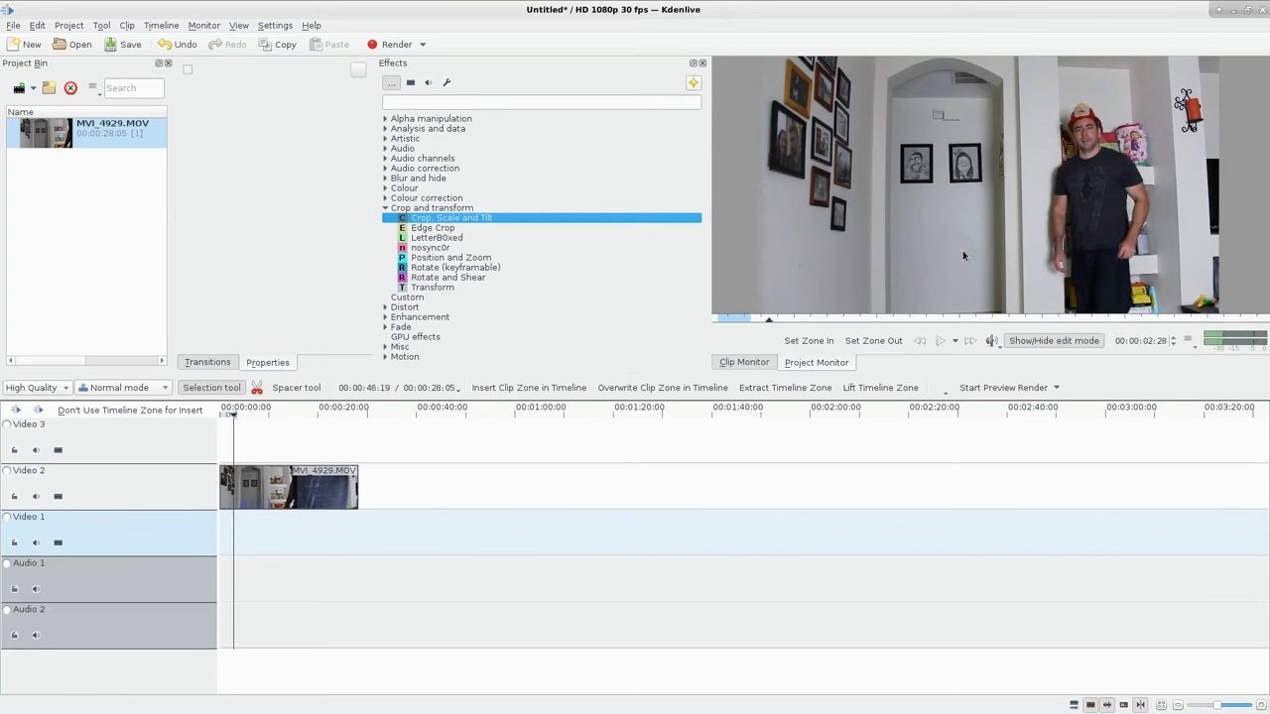
{"action": "left_click", "coordinate": [969, 340]}
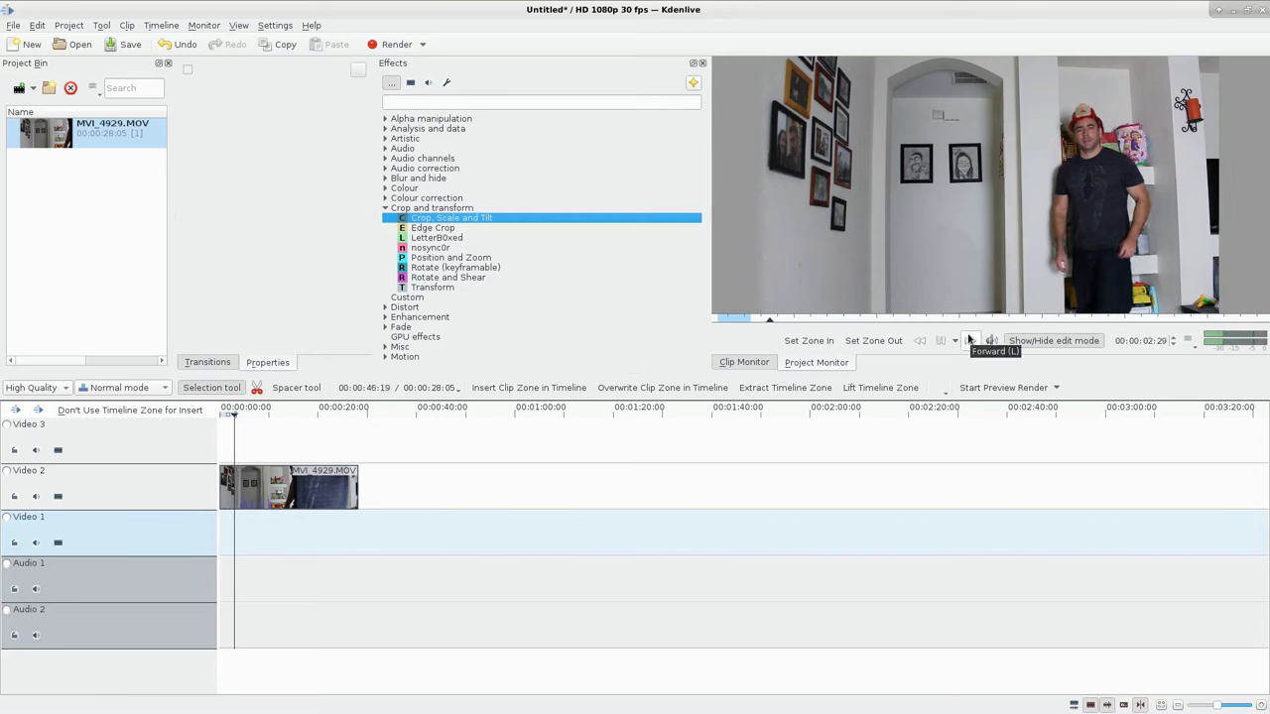
{"action": "left_click", "coordinate": [969, 340]}
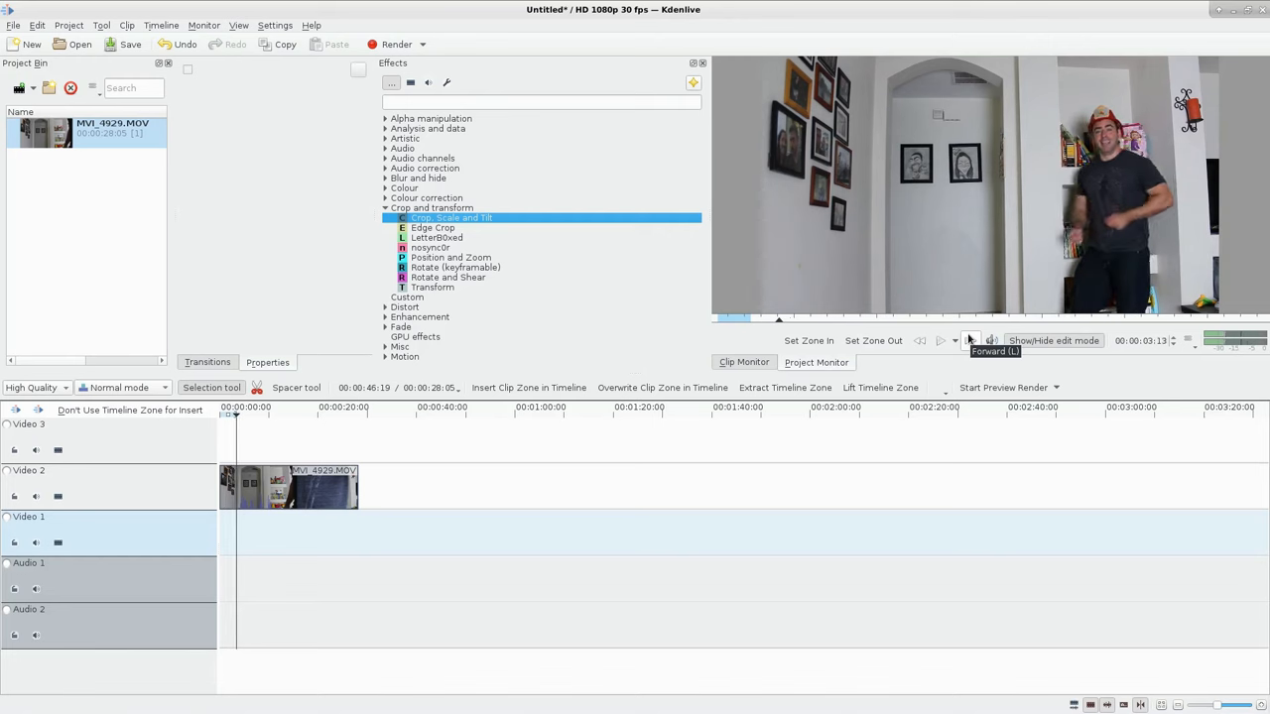
{"action": "left_click", "coordinate": [970, 340]}
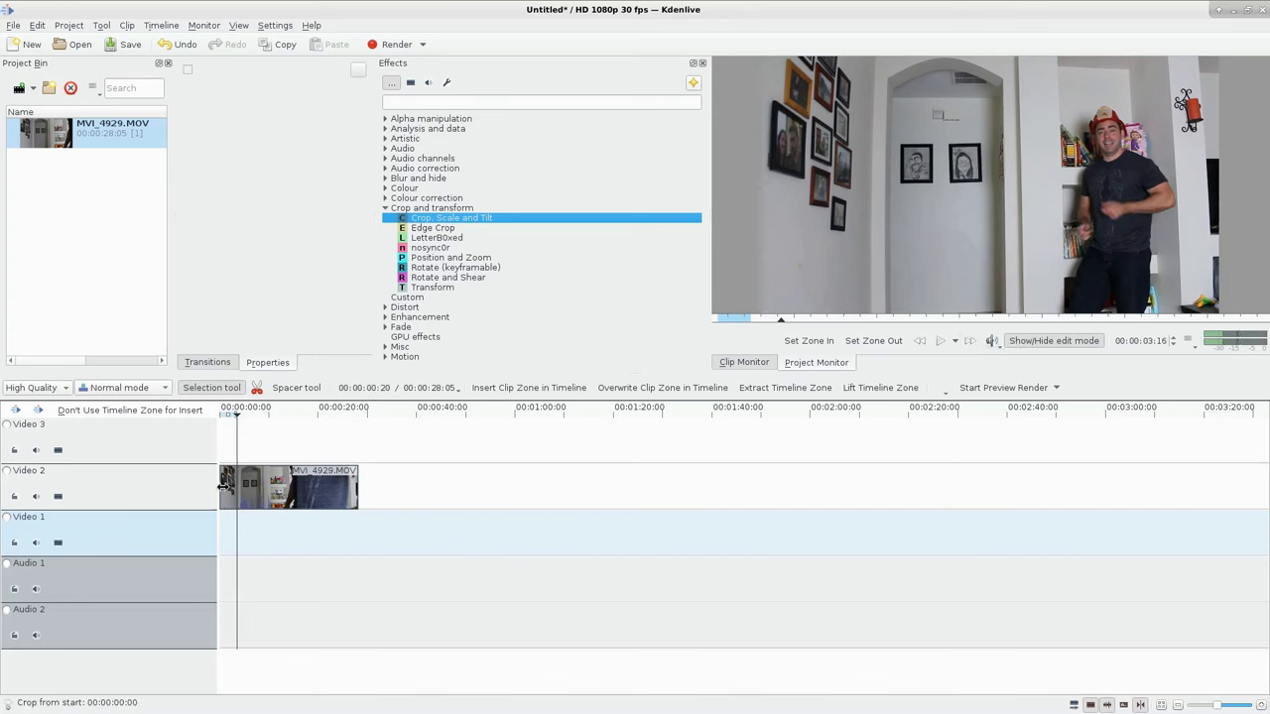
{"action": "left_click", "coordinate": [293, 486]}
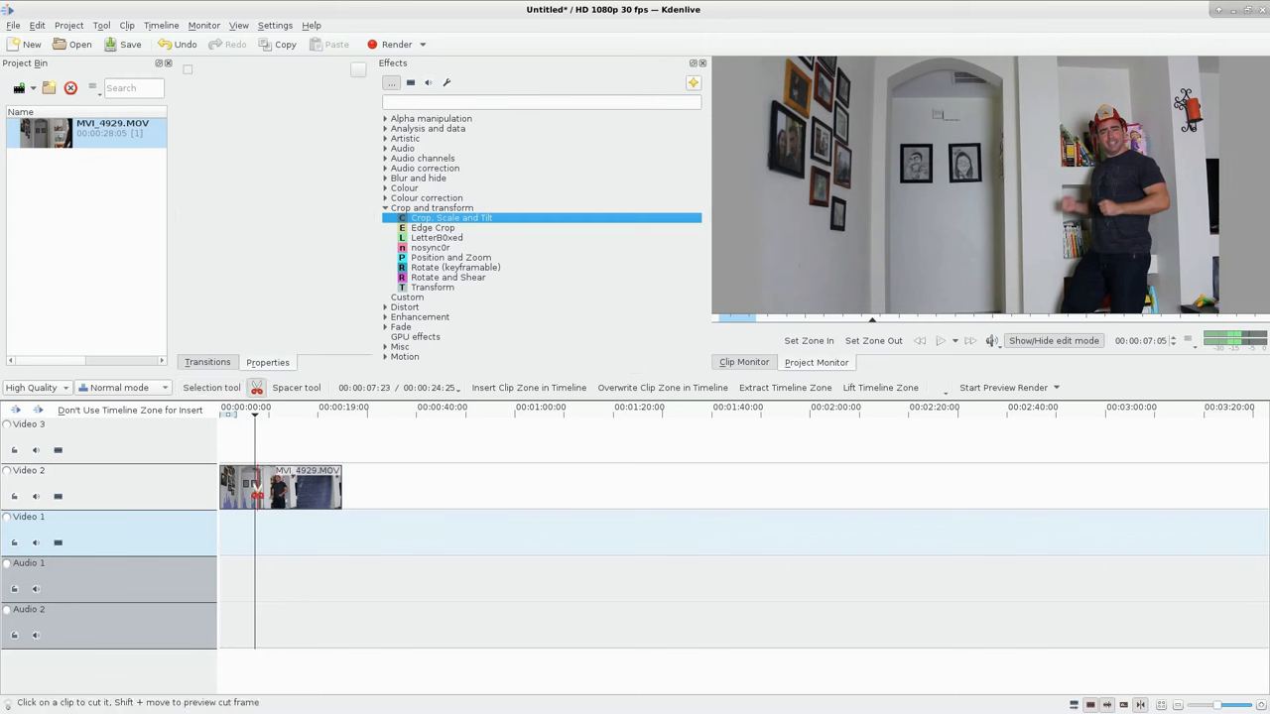
- Split the clip at about 7 s and move the second piece down onto Video 1
{"action": "left_click", "coordinate": [297, 486]}
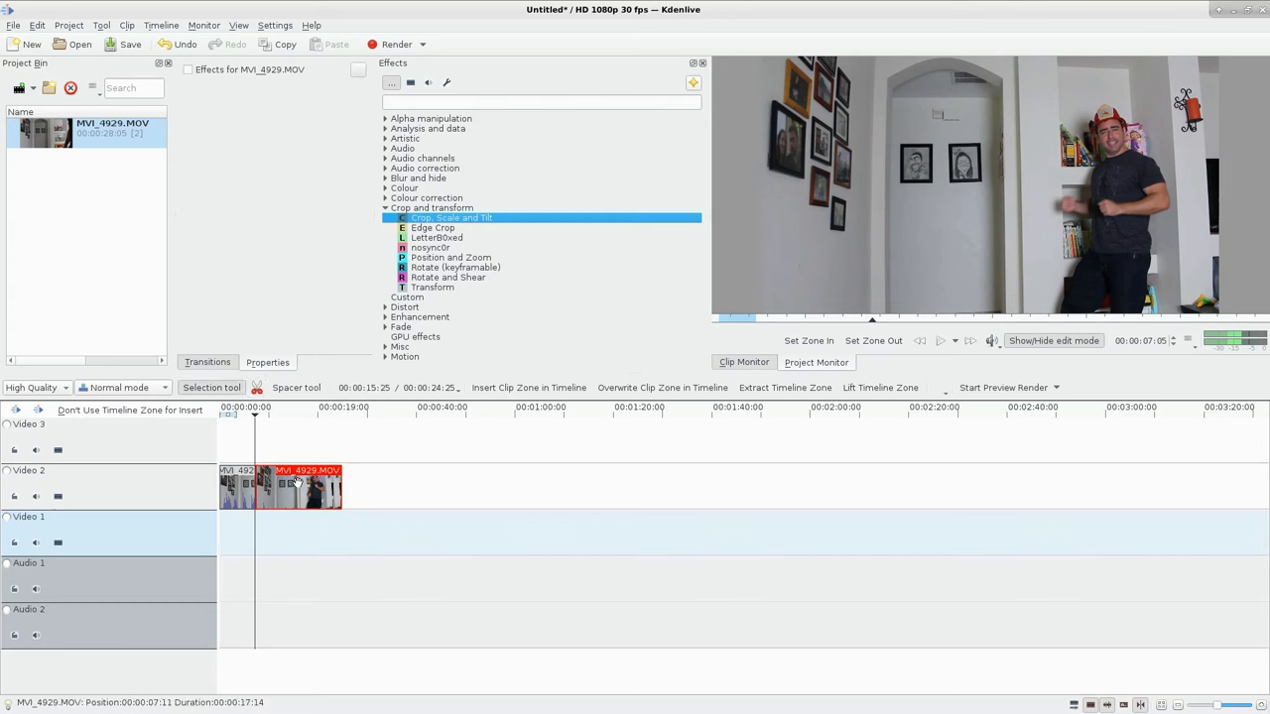
{"action": "left_click_drag", "start_coordinate": [298, 486], "coordinate": [312, 533]}
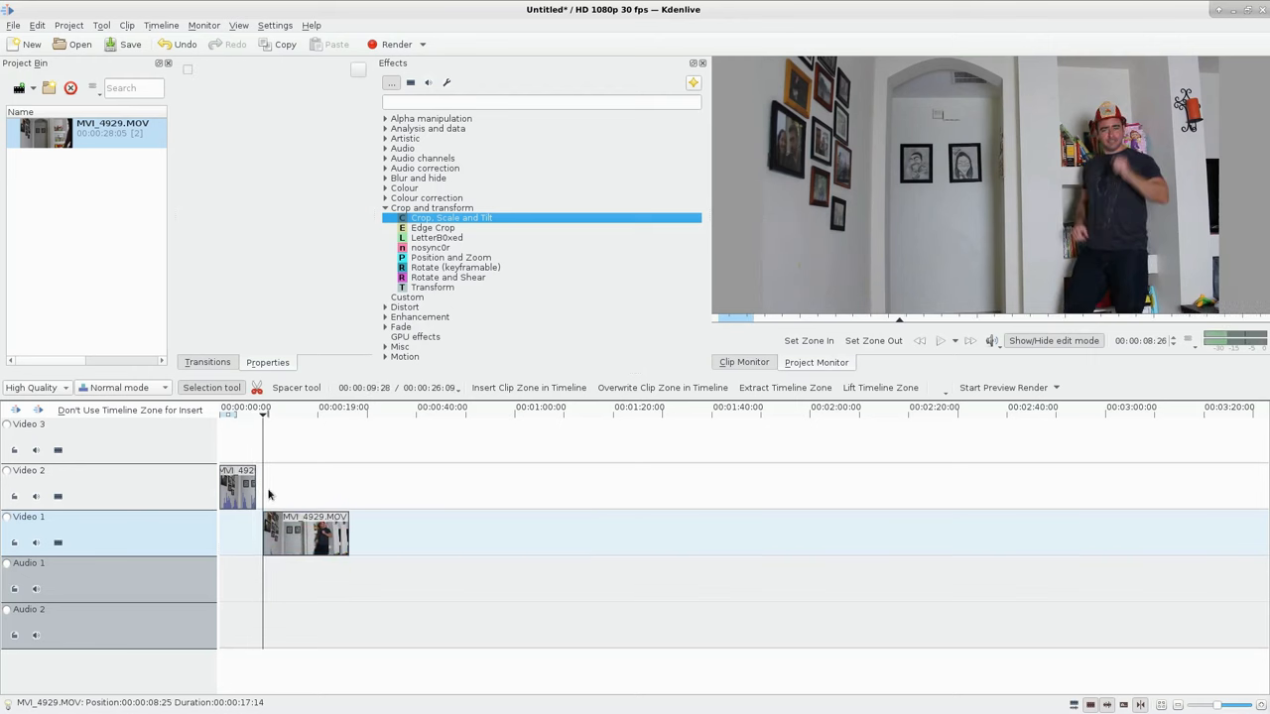
- Align the Video 1 piece at 0:00 and shorten it to match the Video 2 clip's seven-second length
{"action": "left_click", "coordinate": [282, 412]}
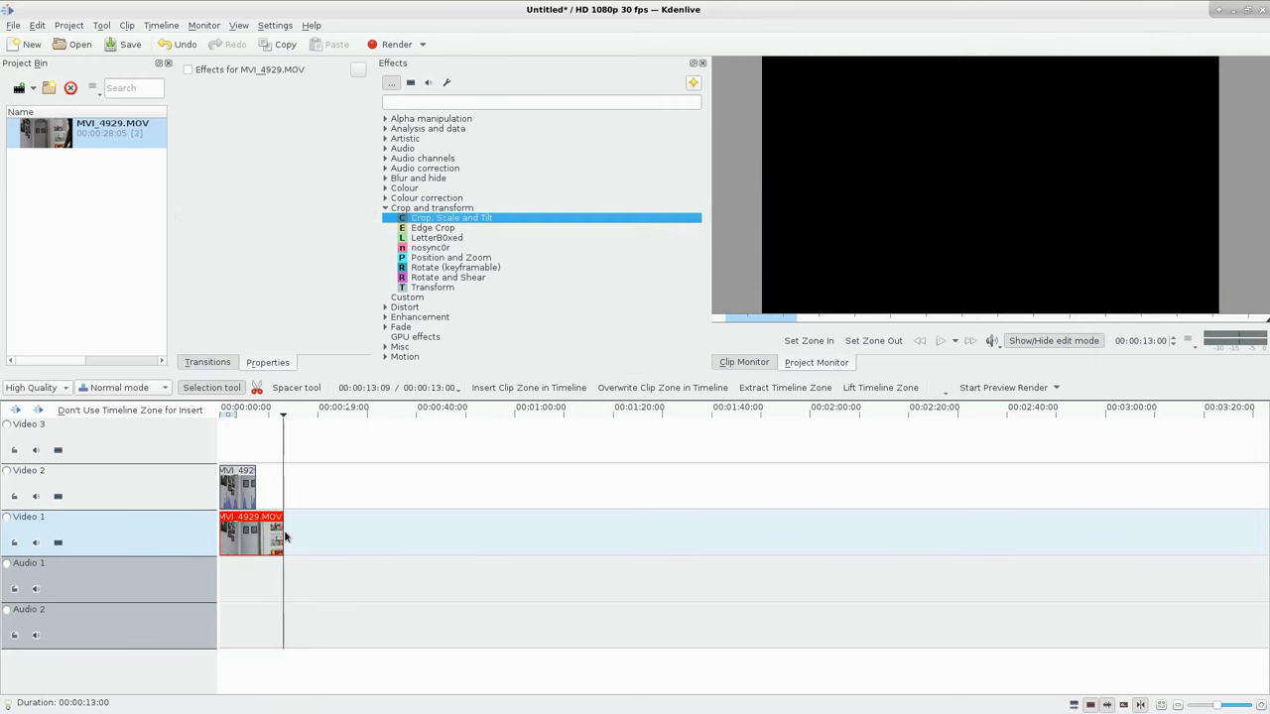
{"action": "left_click_drag", "start_coordinate": [284, 531], "coordinate": [254, 530]}
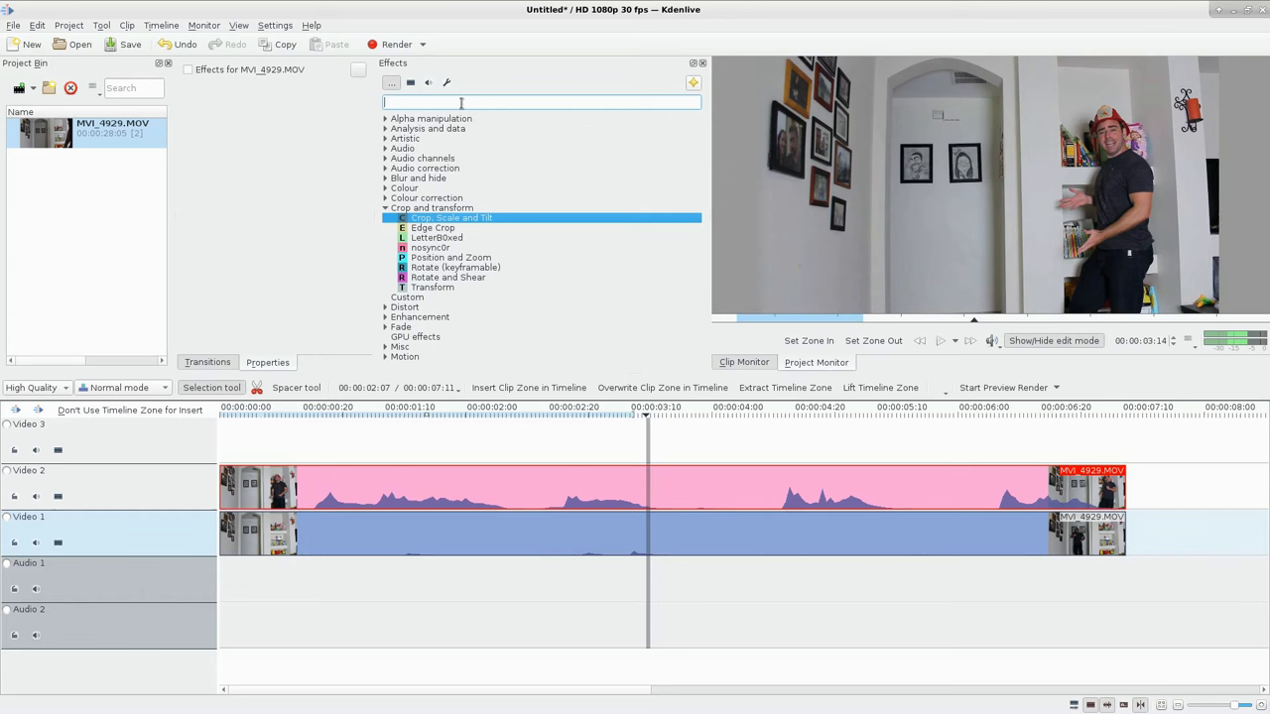
- Search 'crop' and add the Crop, Scale and Tilt effect to the Video 2 clip
{"action": "type", "text": "crop"}
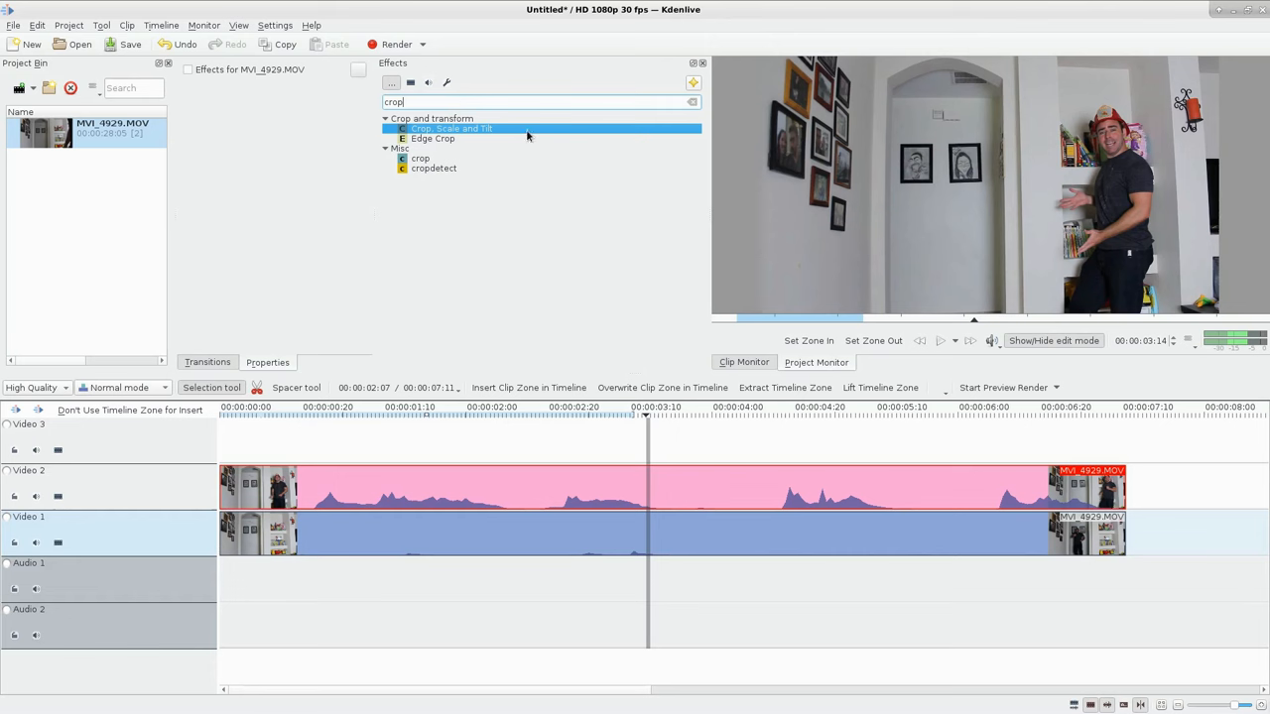
{"action": "double_click", "coordinate": [451, 128]}
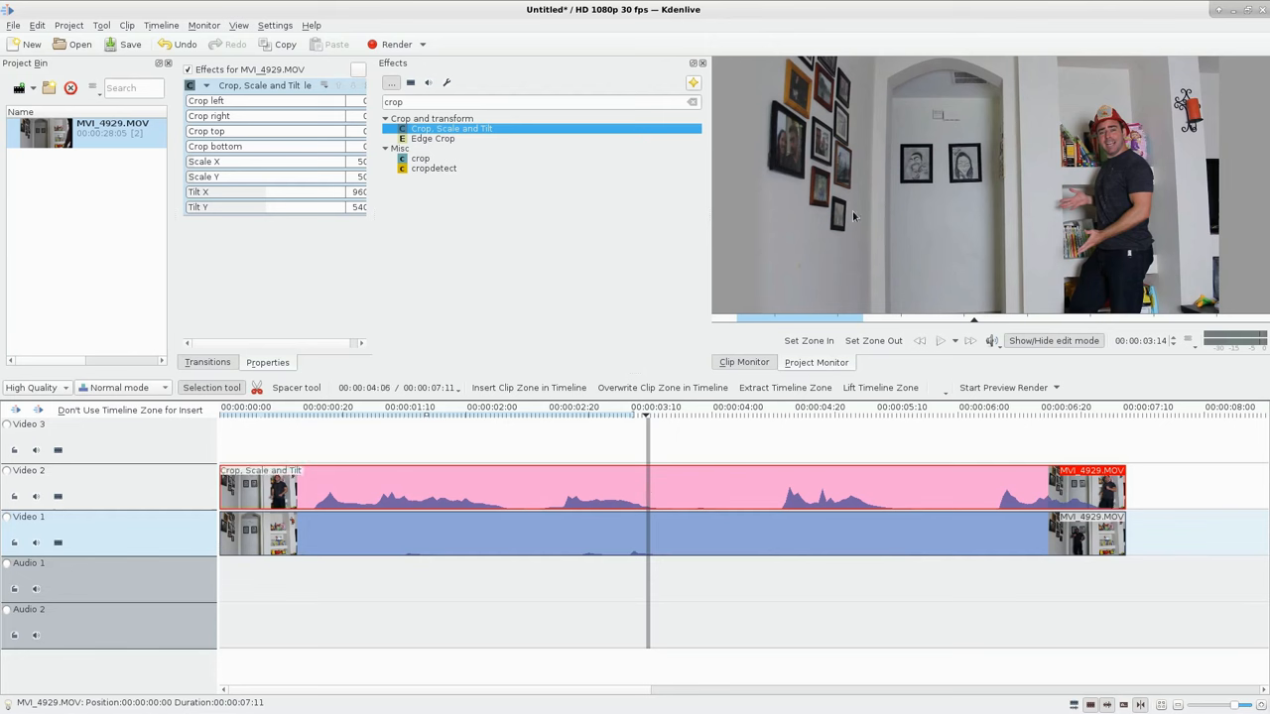
{"action": "mouse_move", "coordinate": [802, 202]}
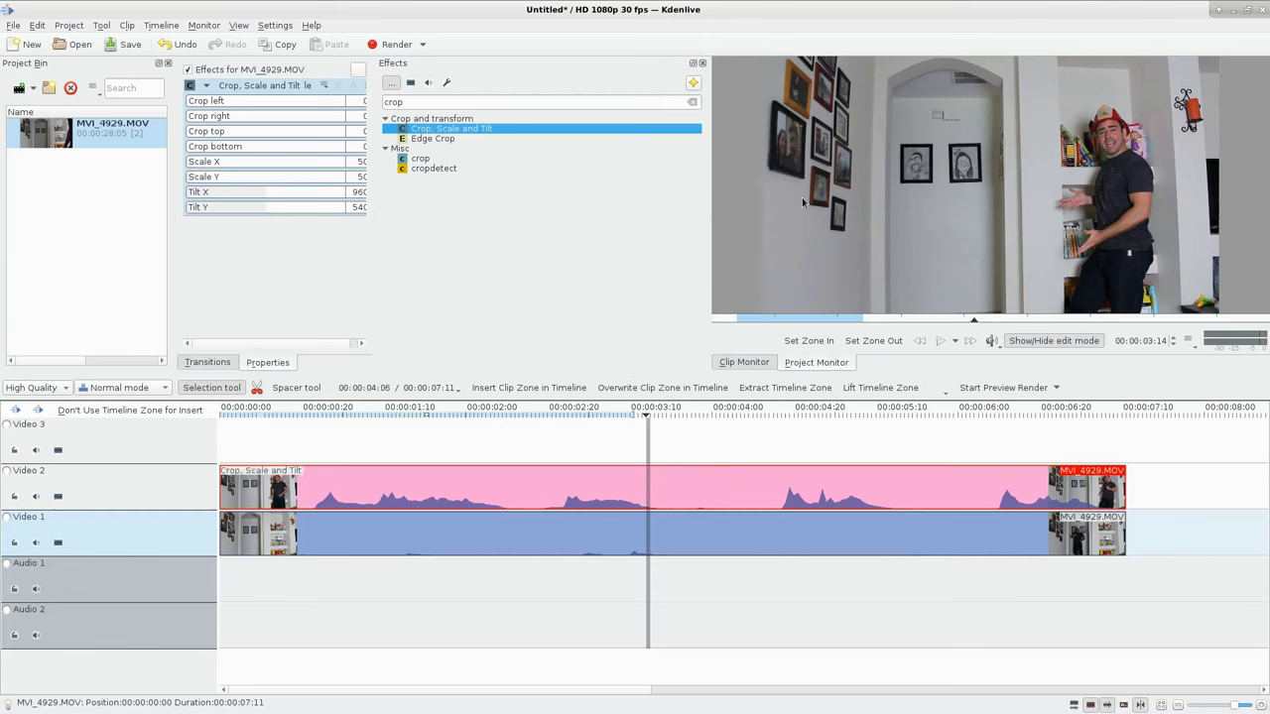
{"action": "mouse_move", "coordinate": [993, 255]}
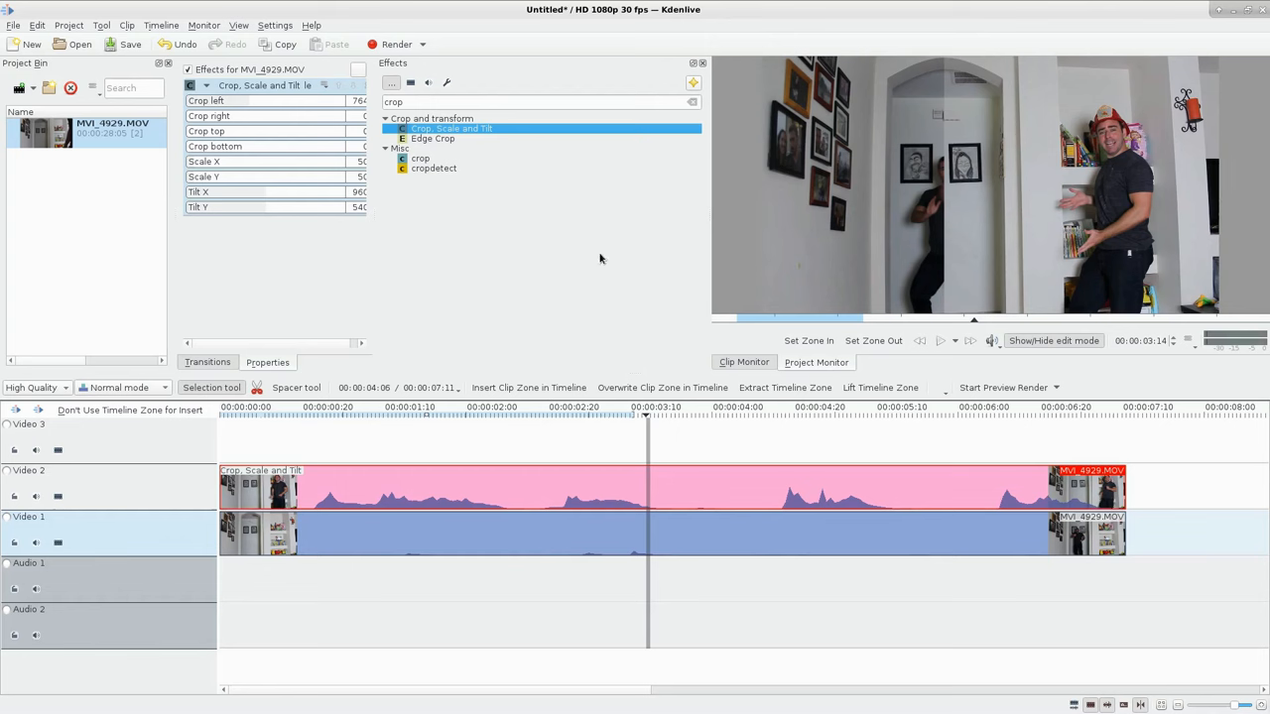
{"action": "mouse_move", "coordinate": [935, 171]}
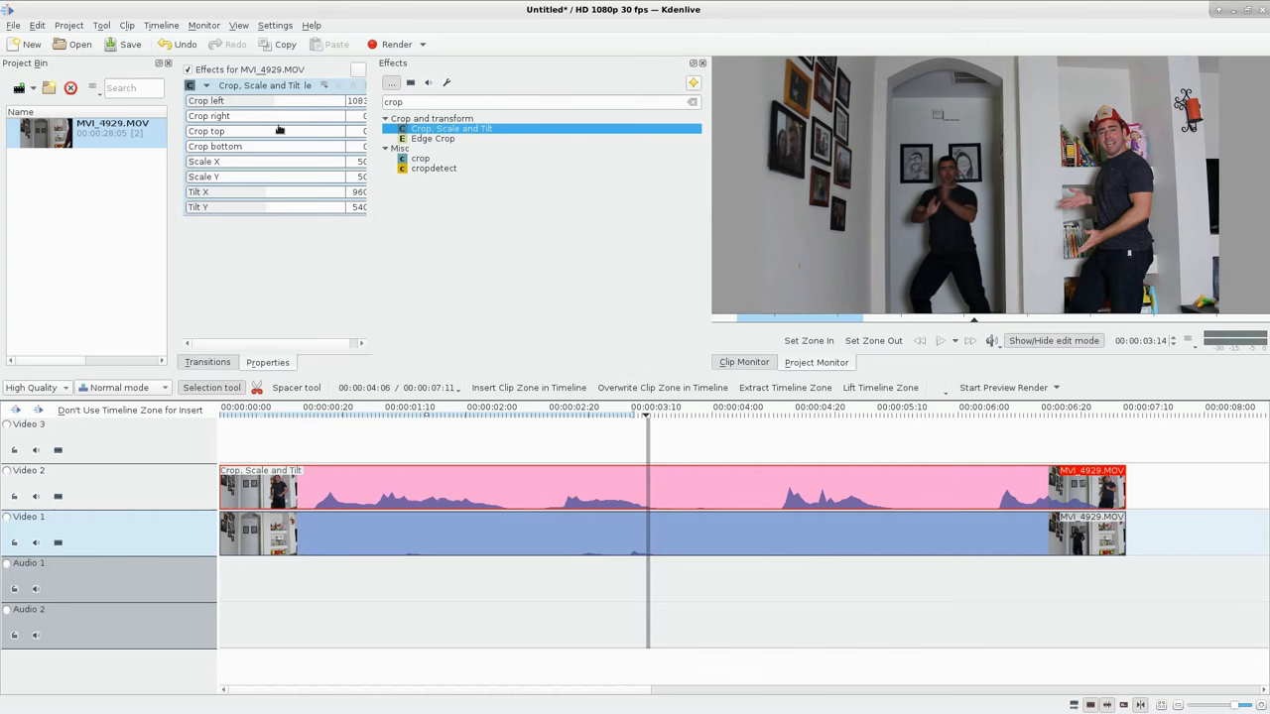
{"action": "mouse_move", "coordinate": [992, 340]}
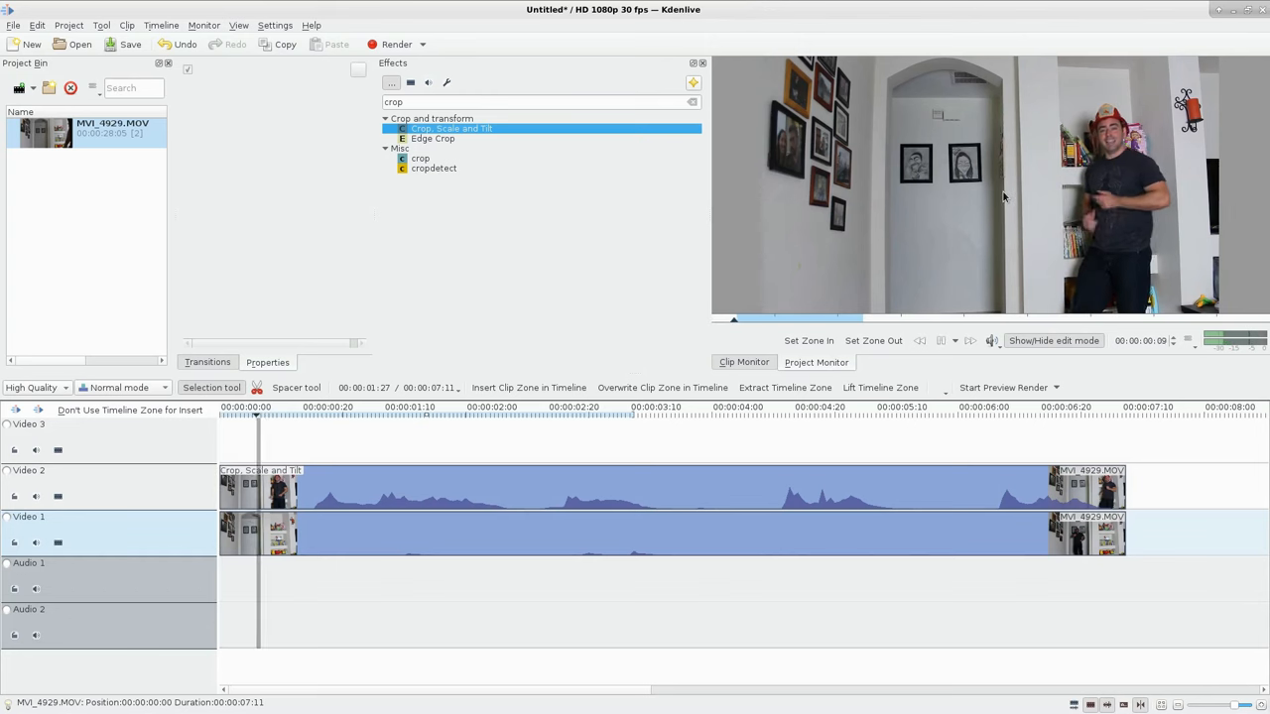
{"action": "left_click", "coordinate": [484, 409]}
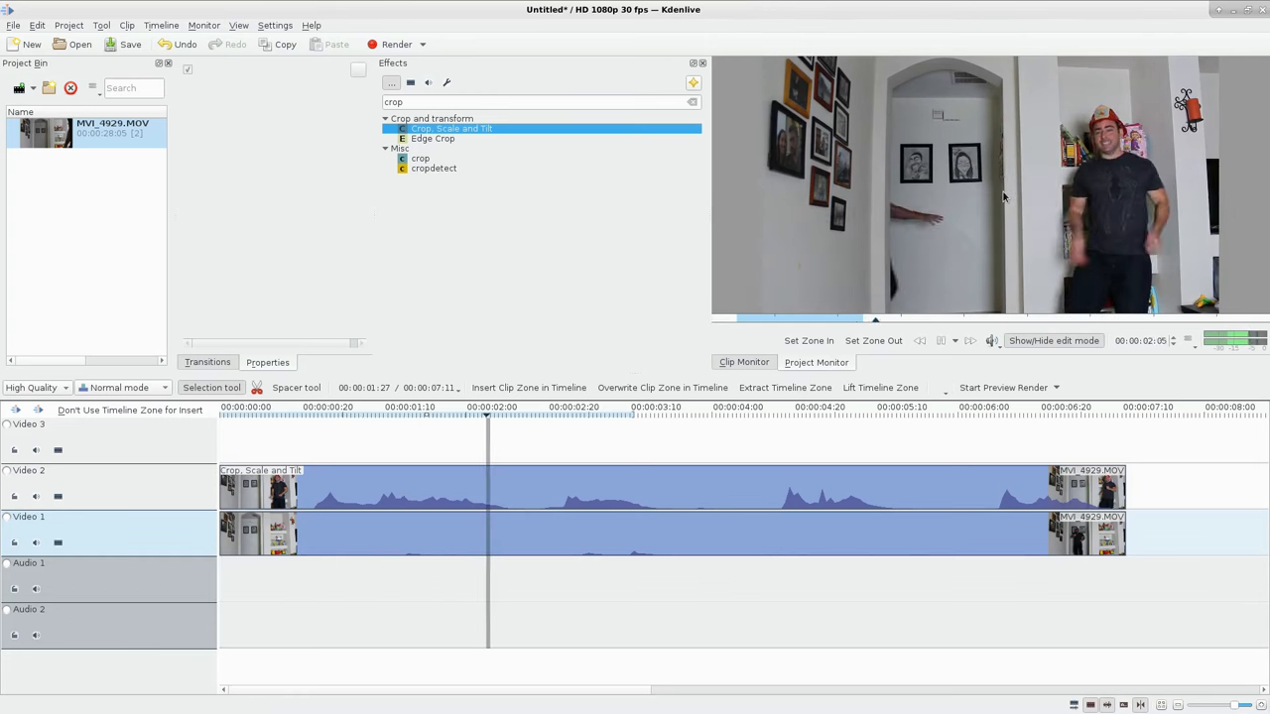
{"action": "left_click", "coordinate": [738, 418]}
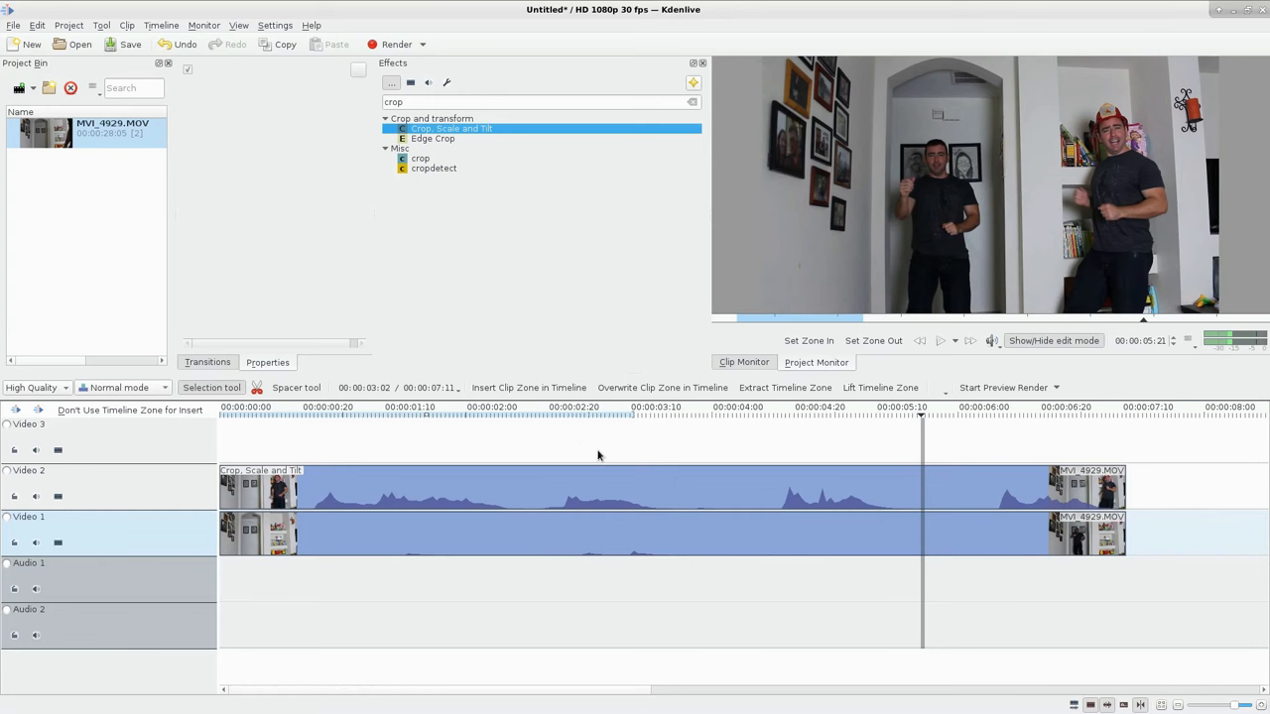
{"action": "left_click", "coordinate": [394, 44]}
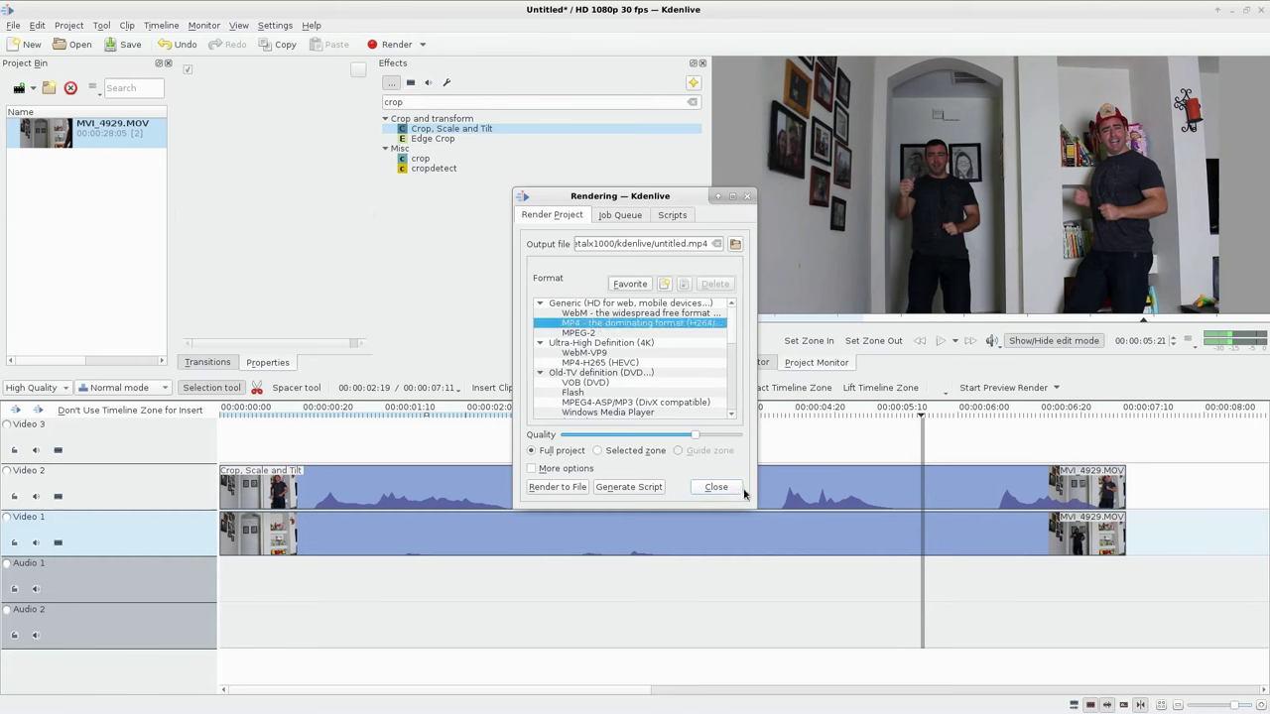
{"action": "mouse_move", "coordinate": [715, 489]}
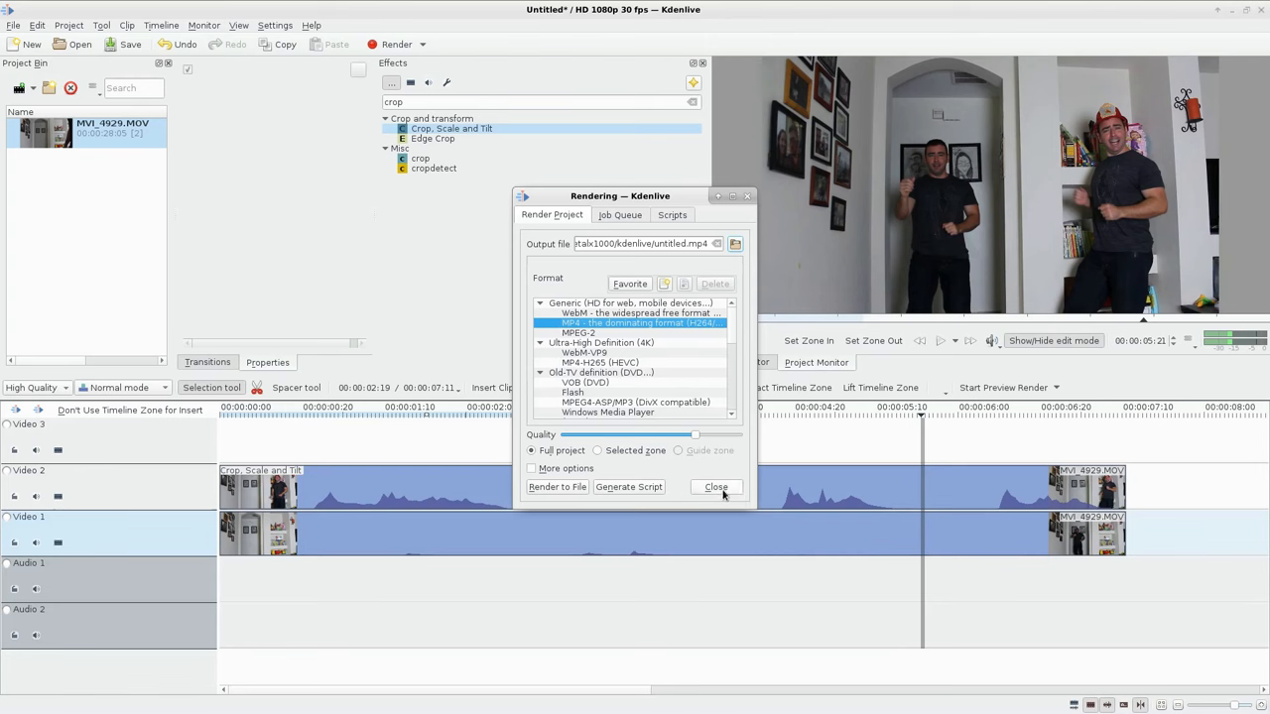
{"action": "left_click", "coordinate": [715, 487]}
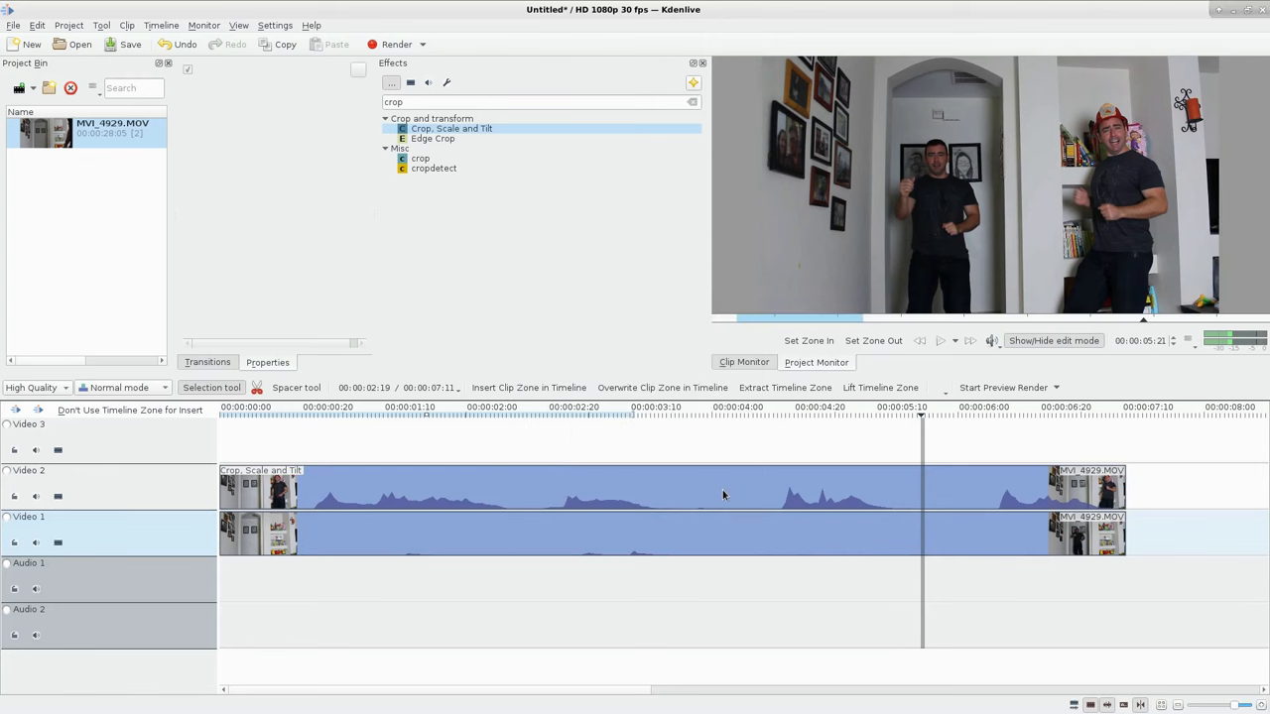